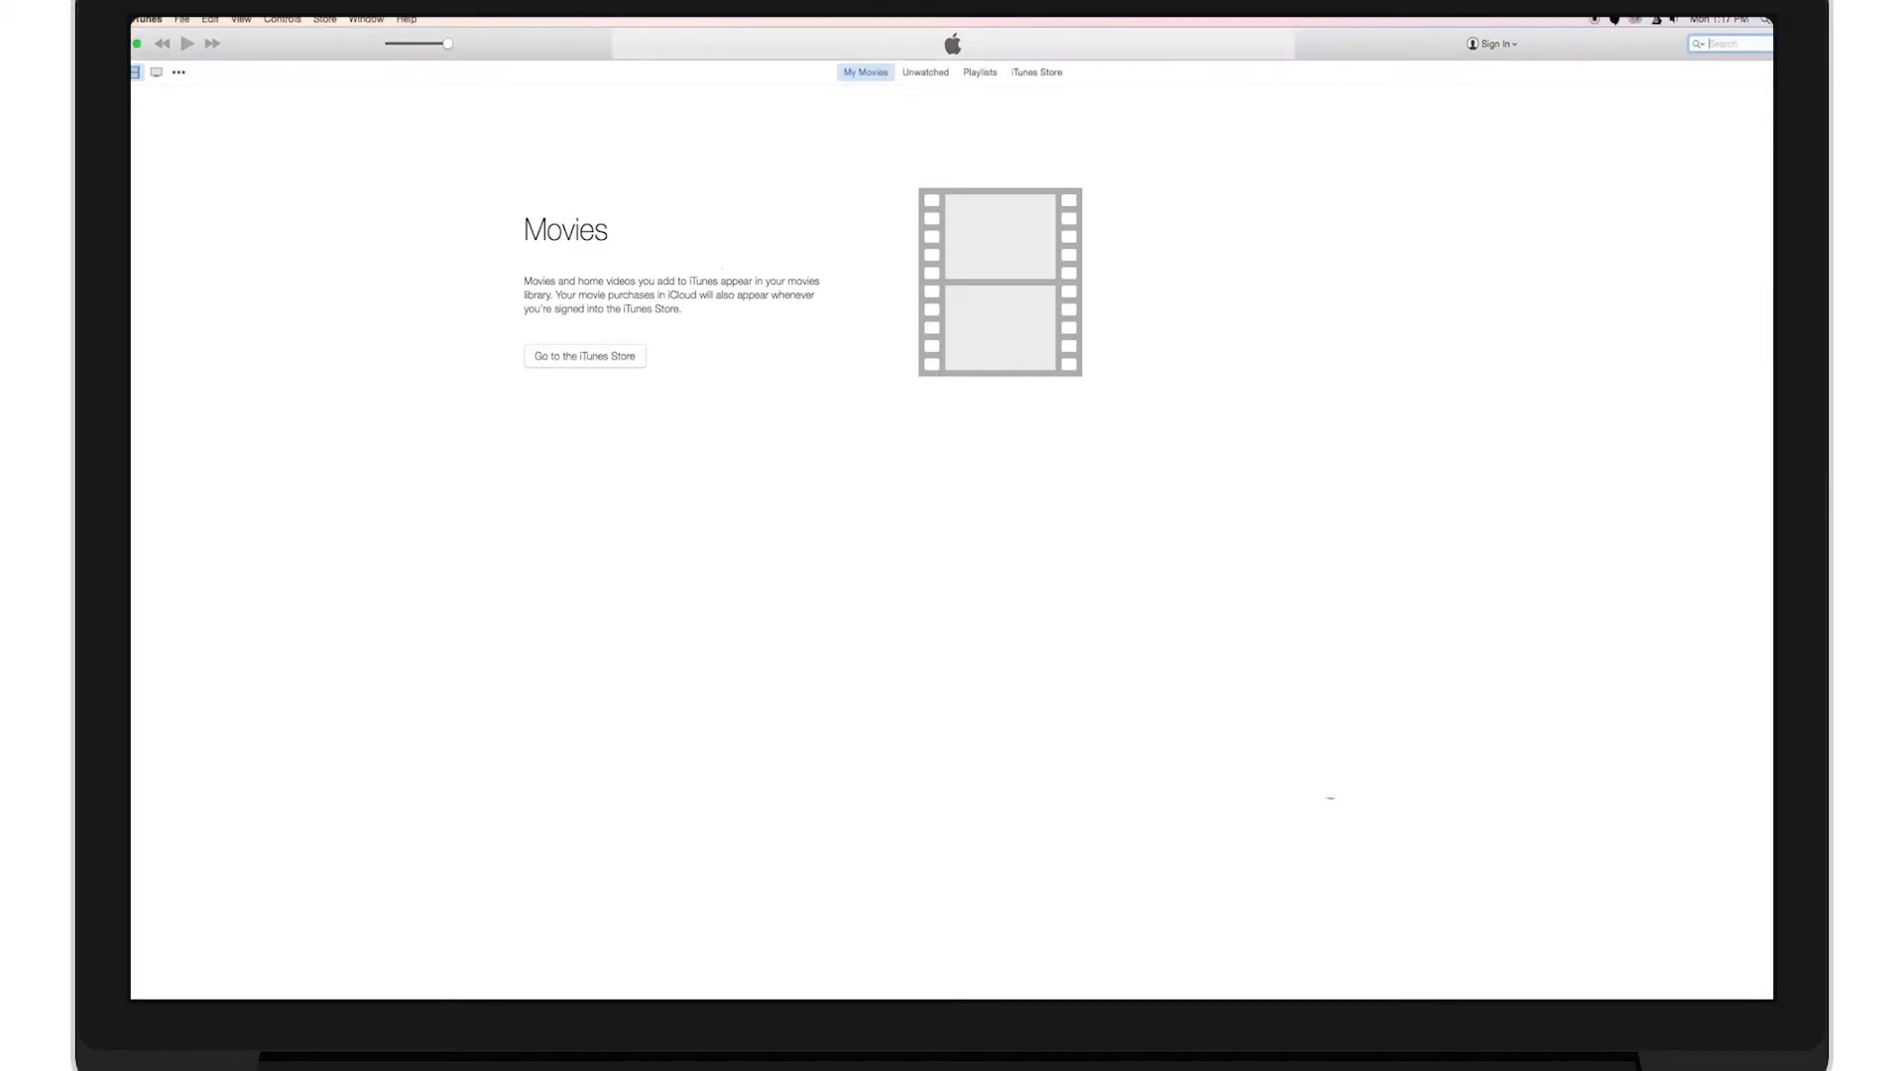
- Add the 304772678.mov video from the Desktop to the Movies library via Add to Library
left_click(180, 20)
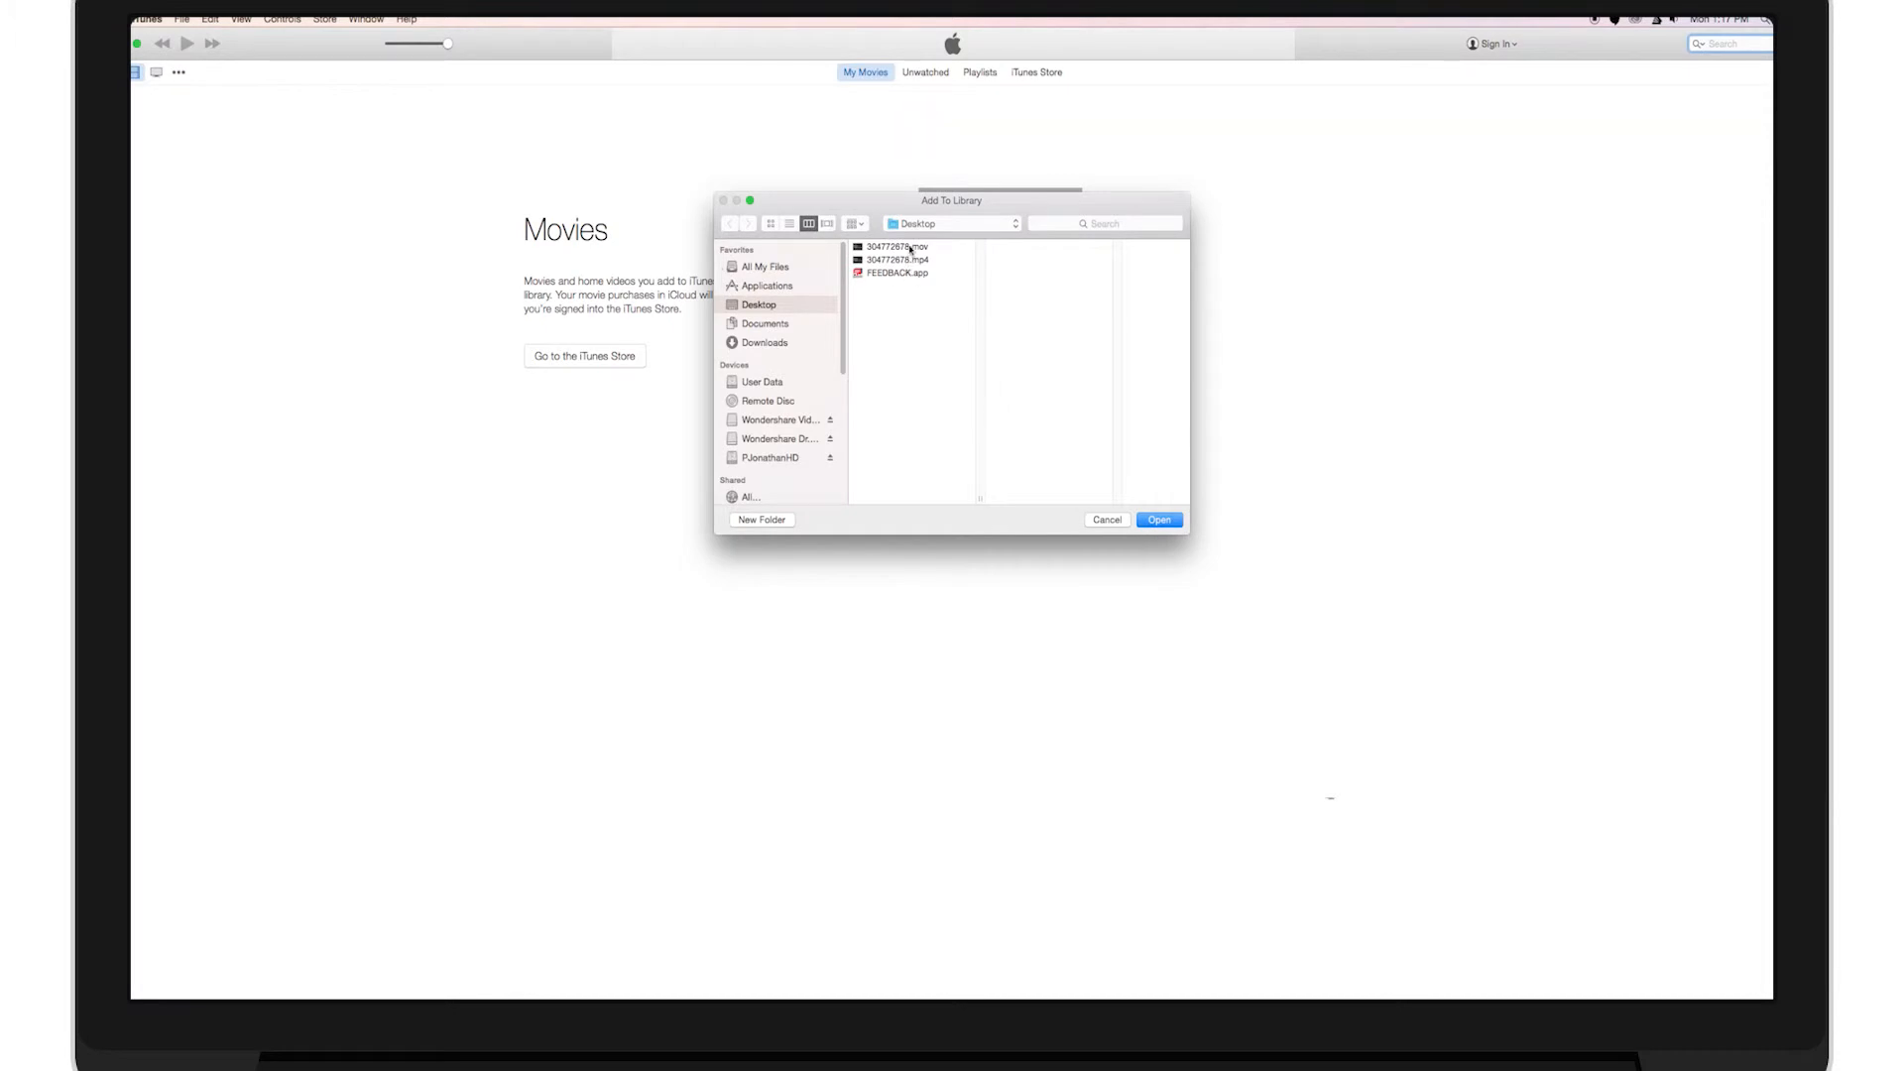
left_click(897, 246)
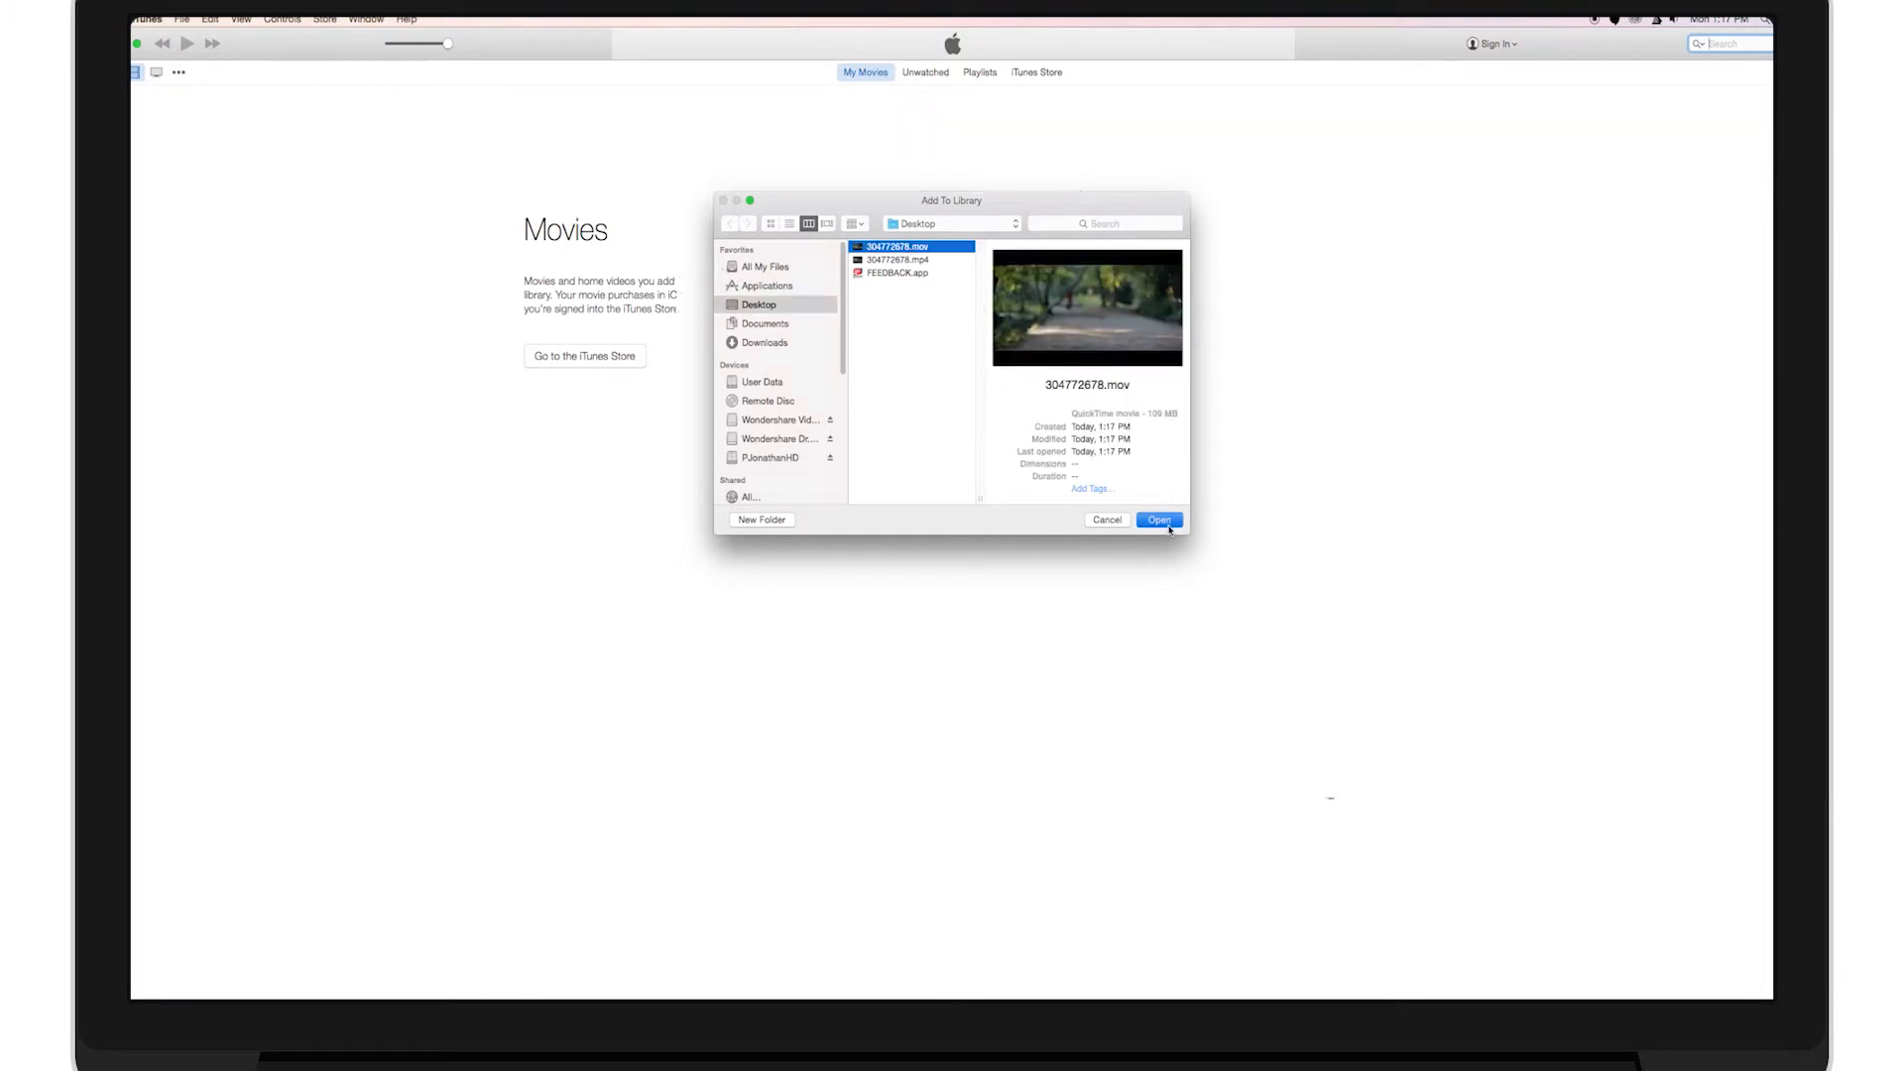
left_click(1157, 520)
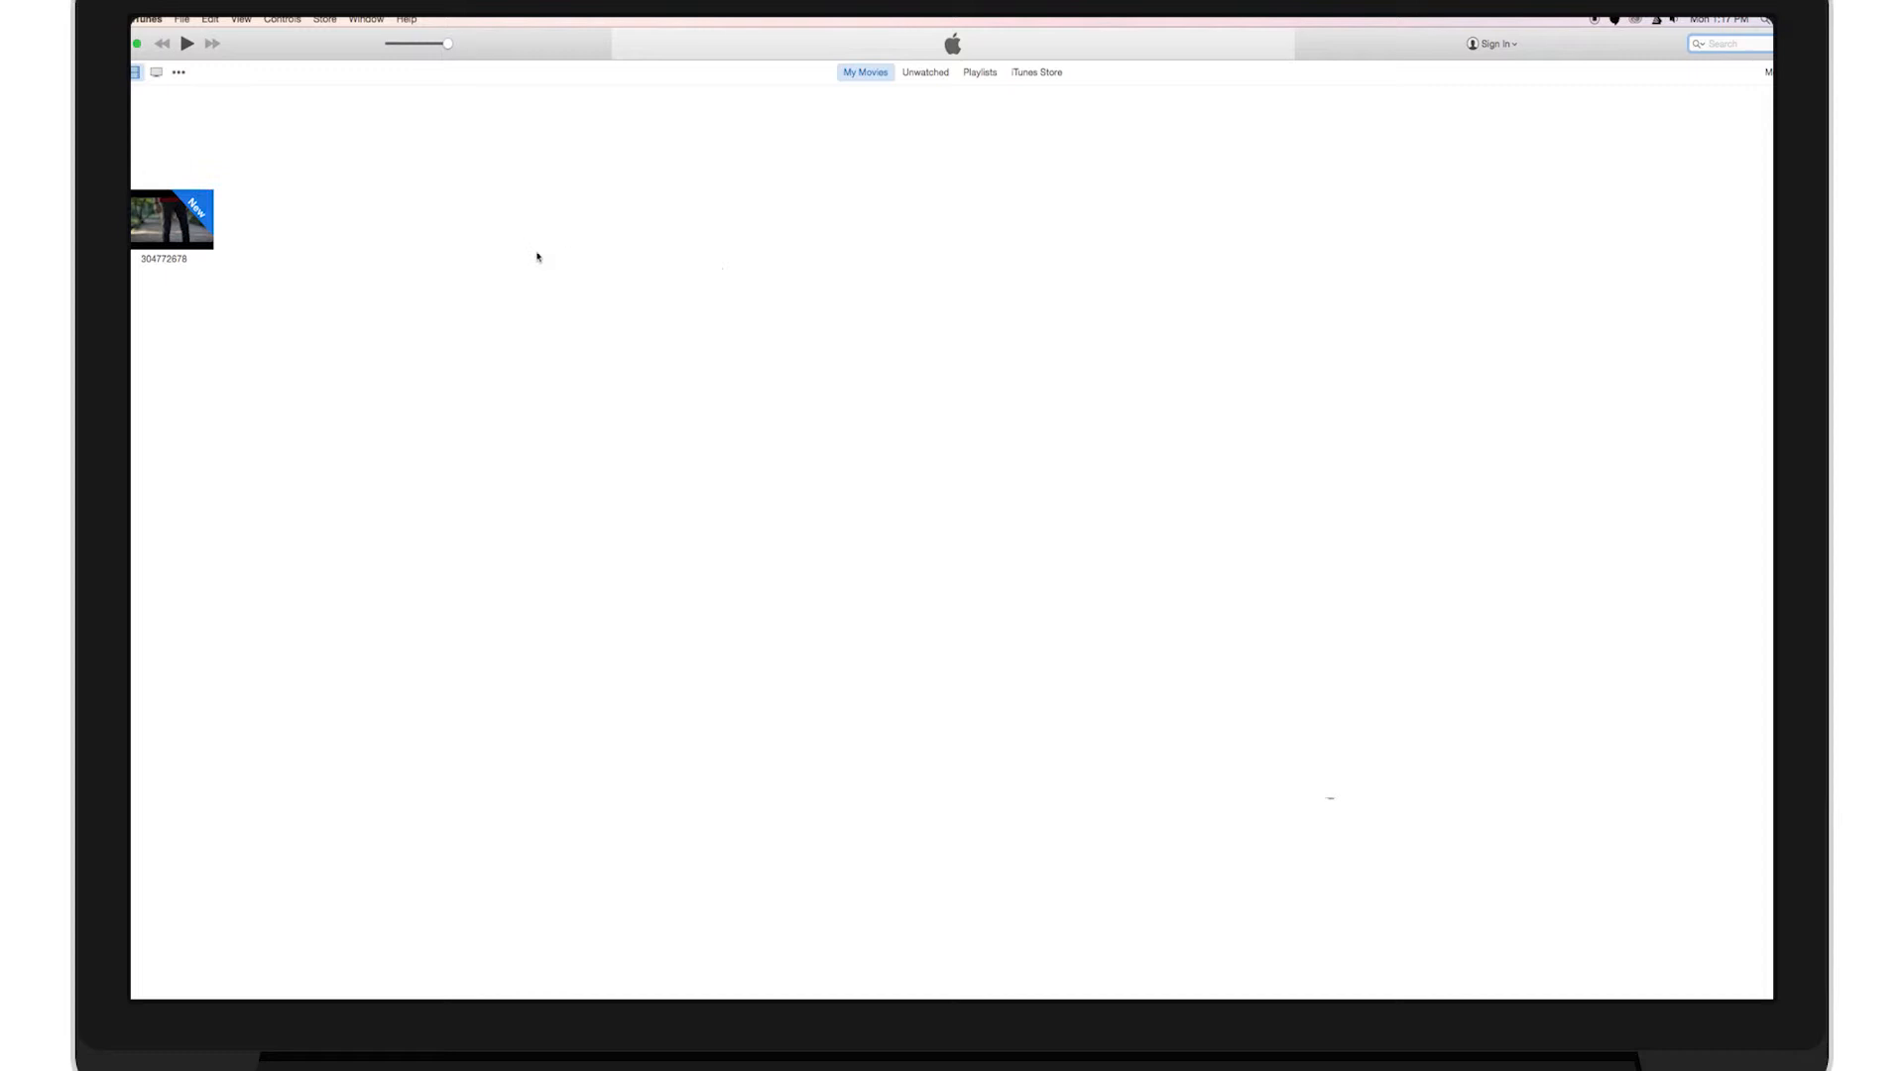
left_click(173, 220)
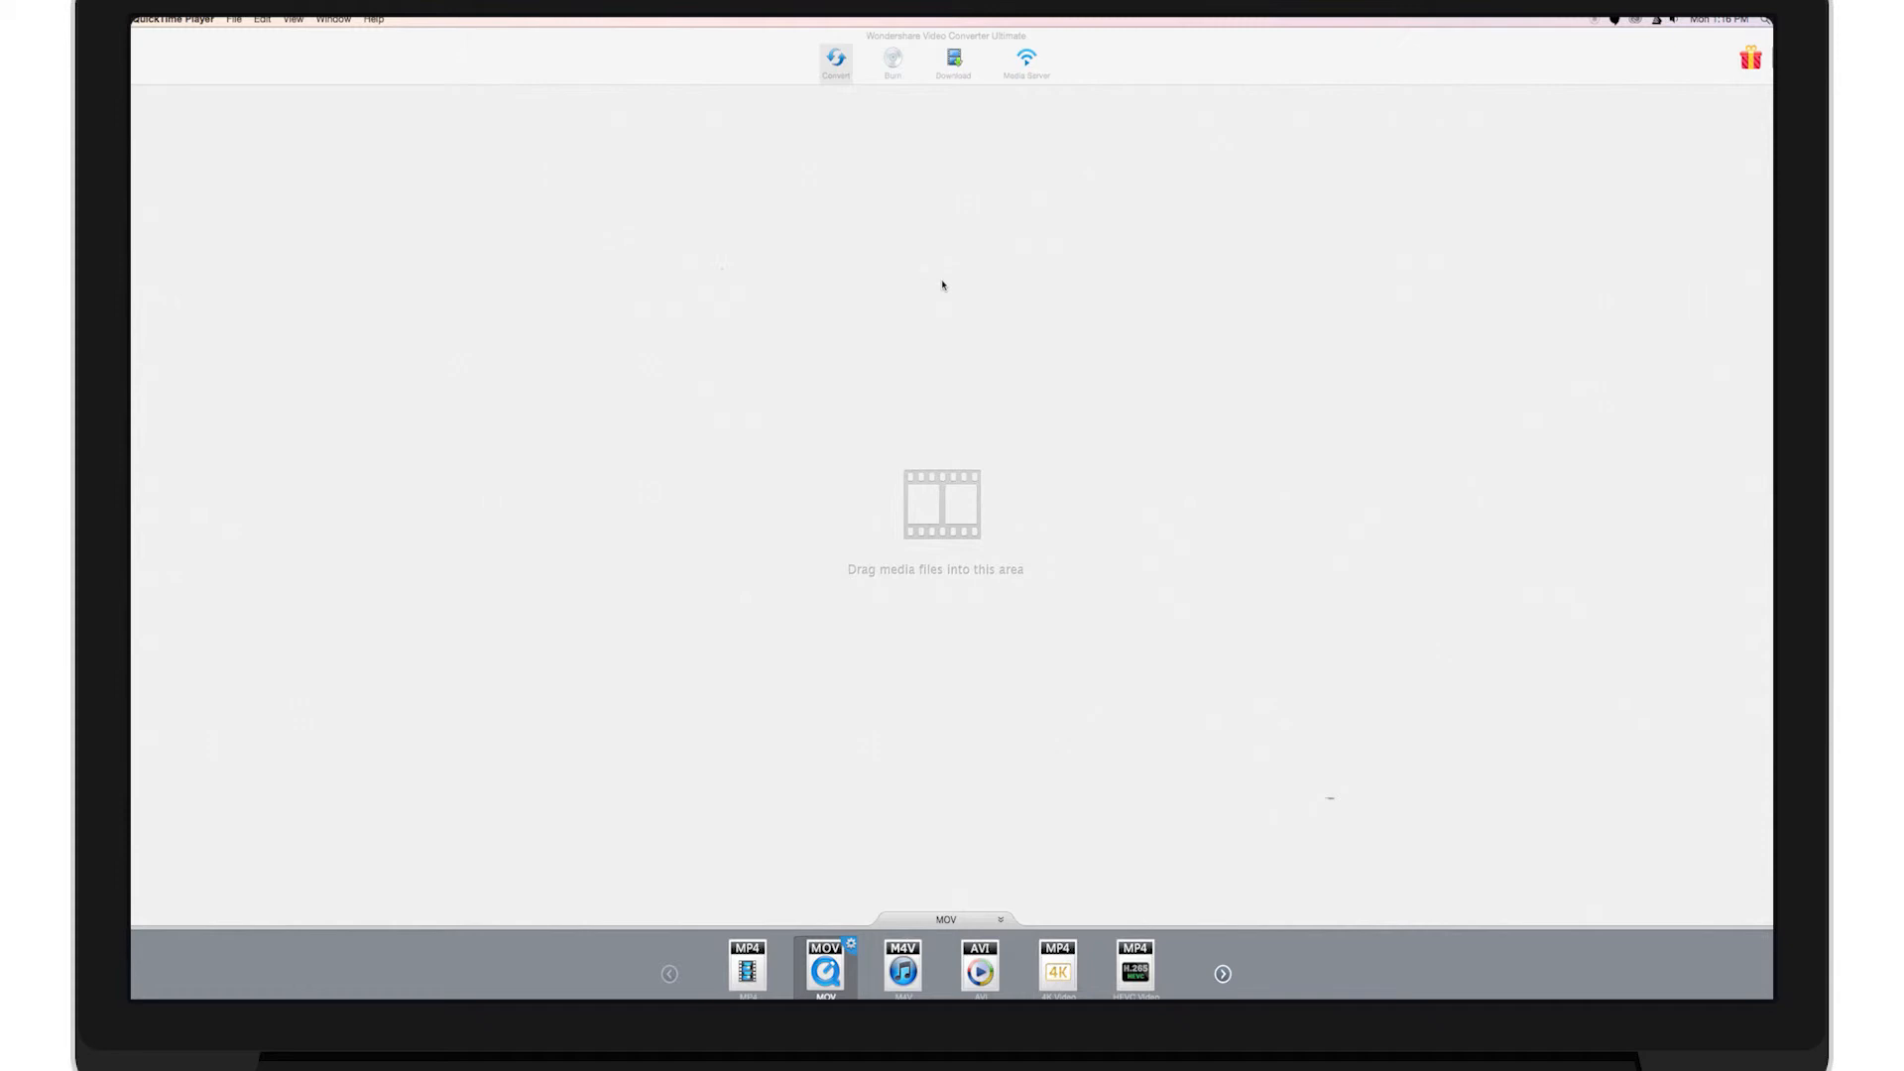
mouse_move(964, 524)
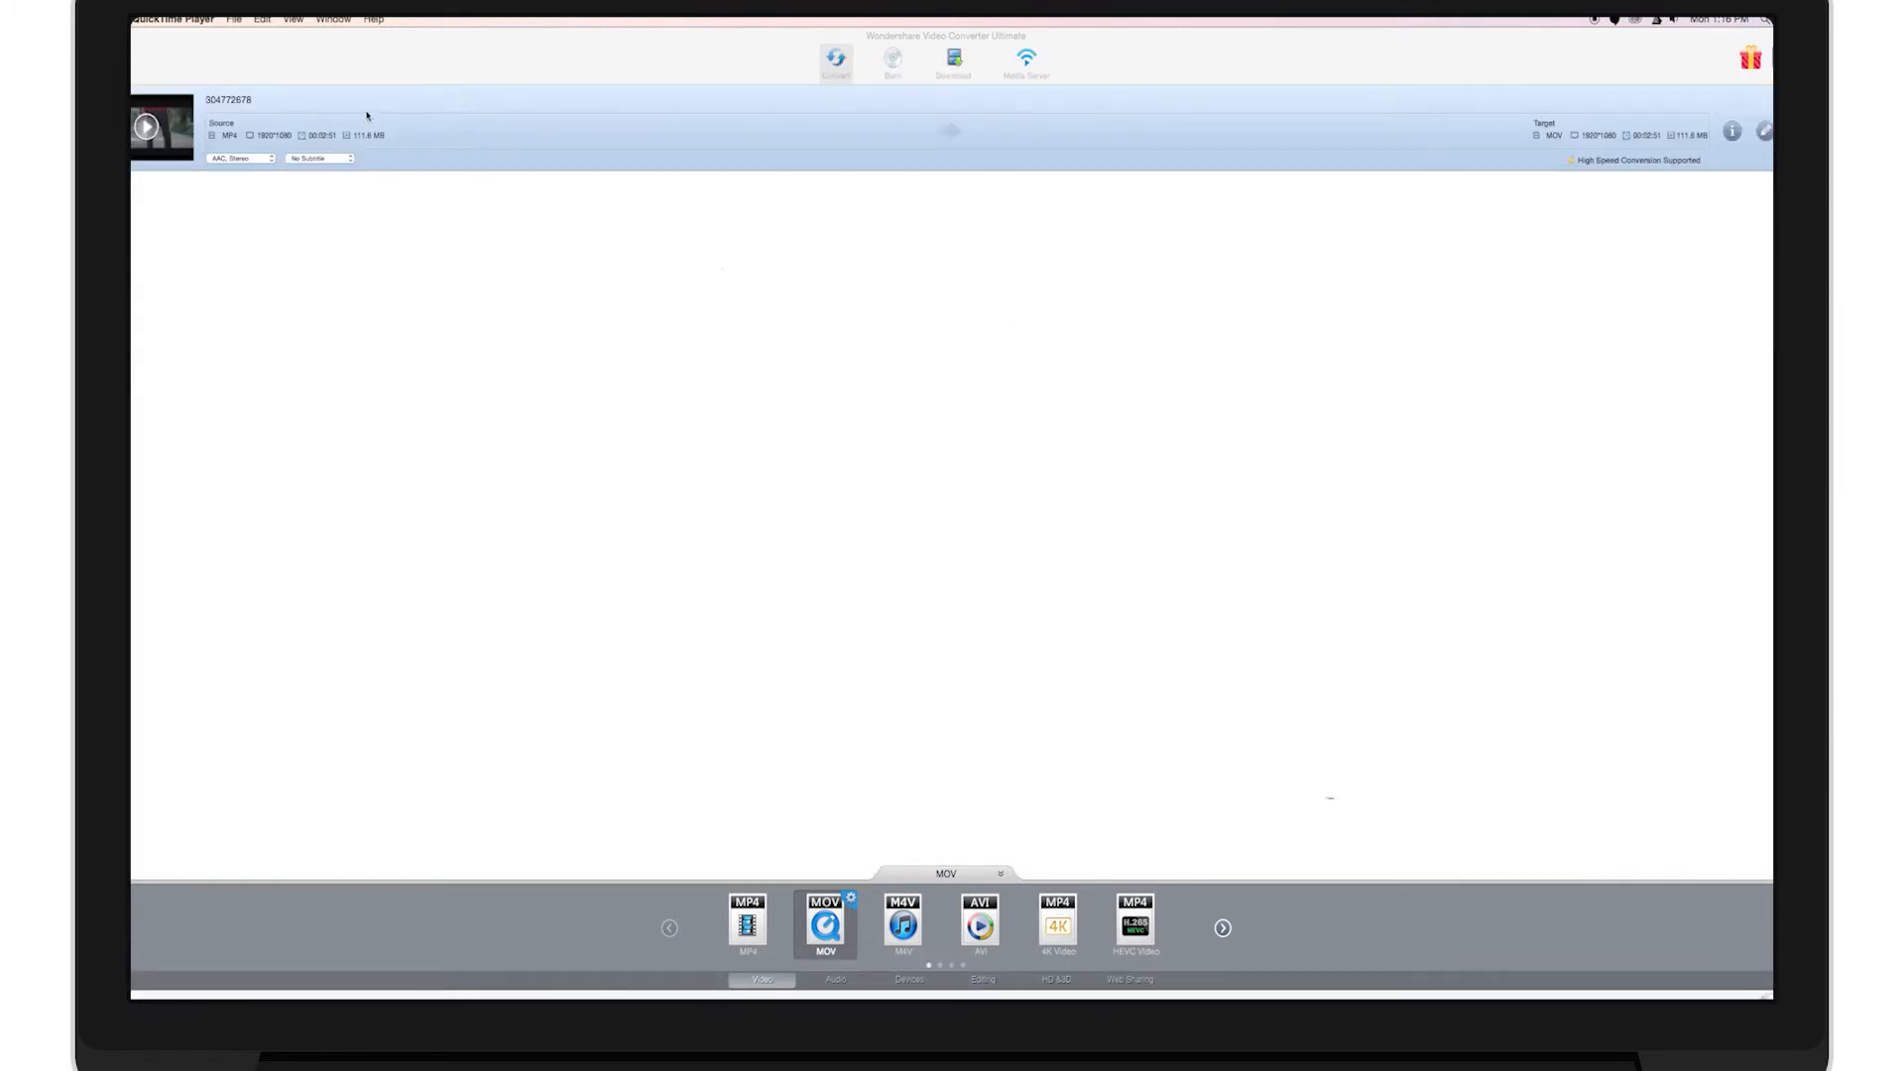
mouse_move(290, 343)
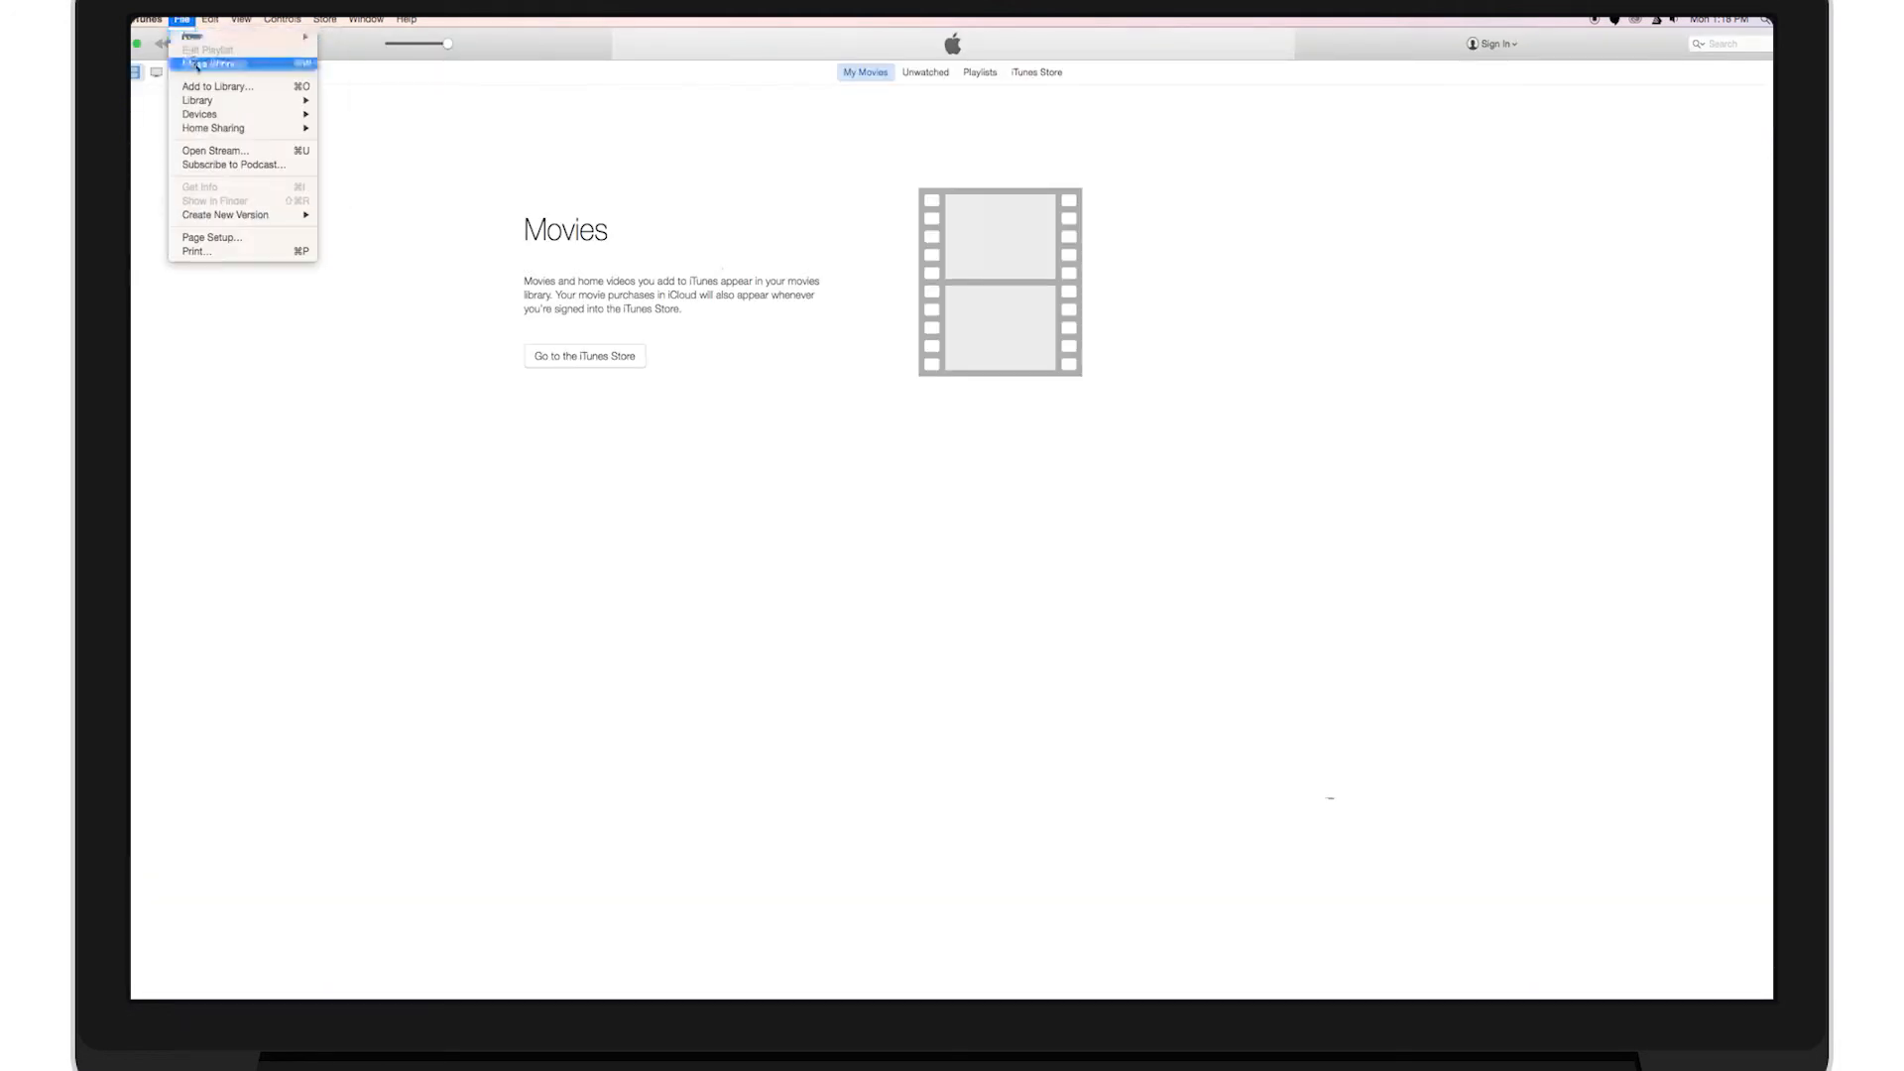
- Add the converted video from the Desktop to the library through the Add to Library dialog
left_click(218, 85)
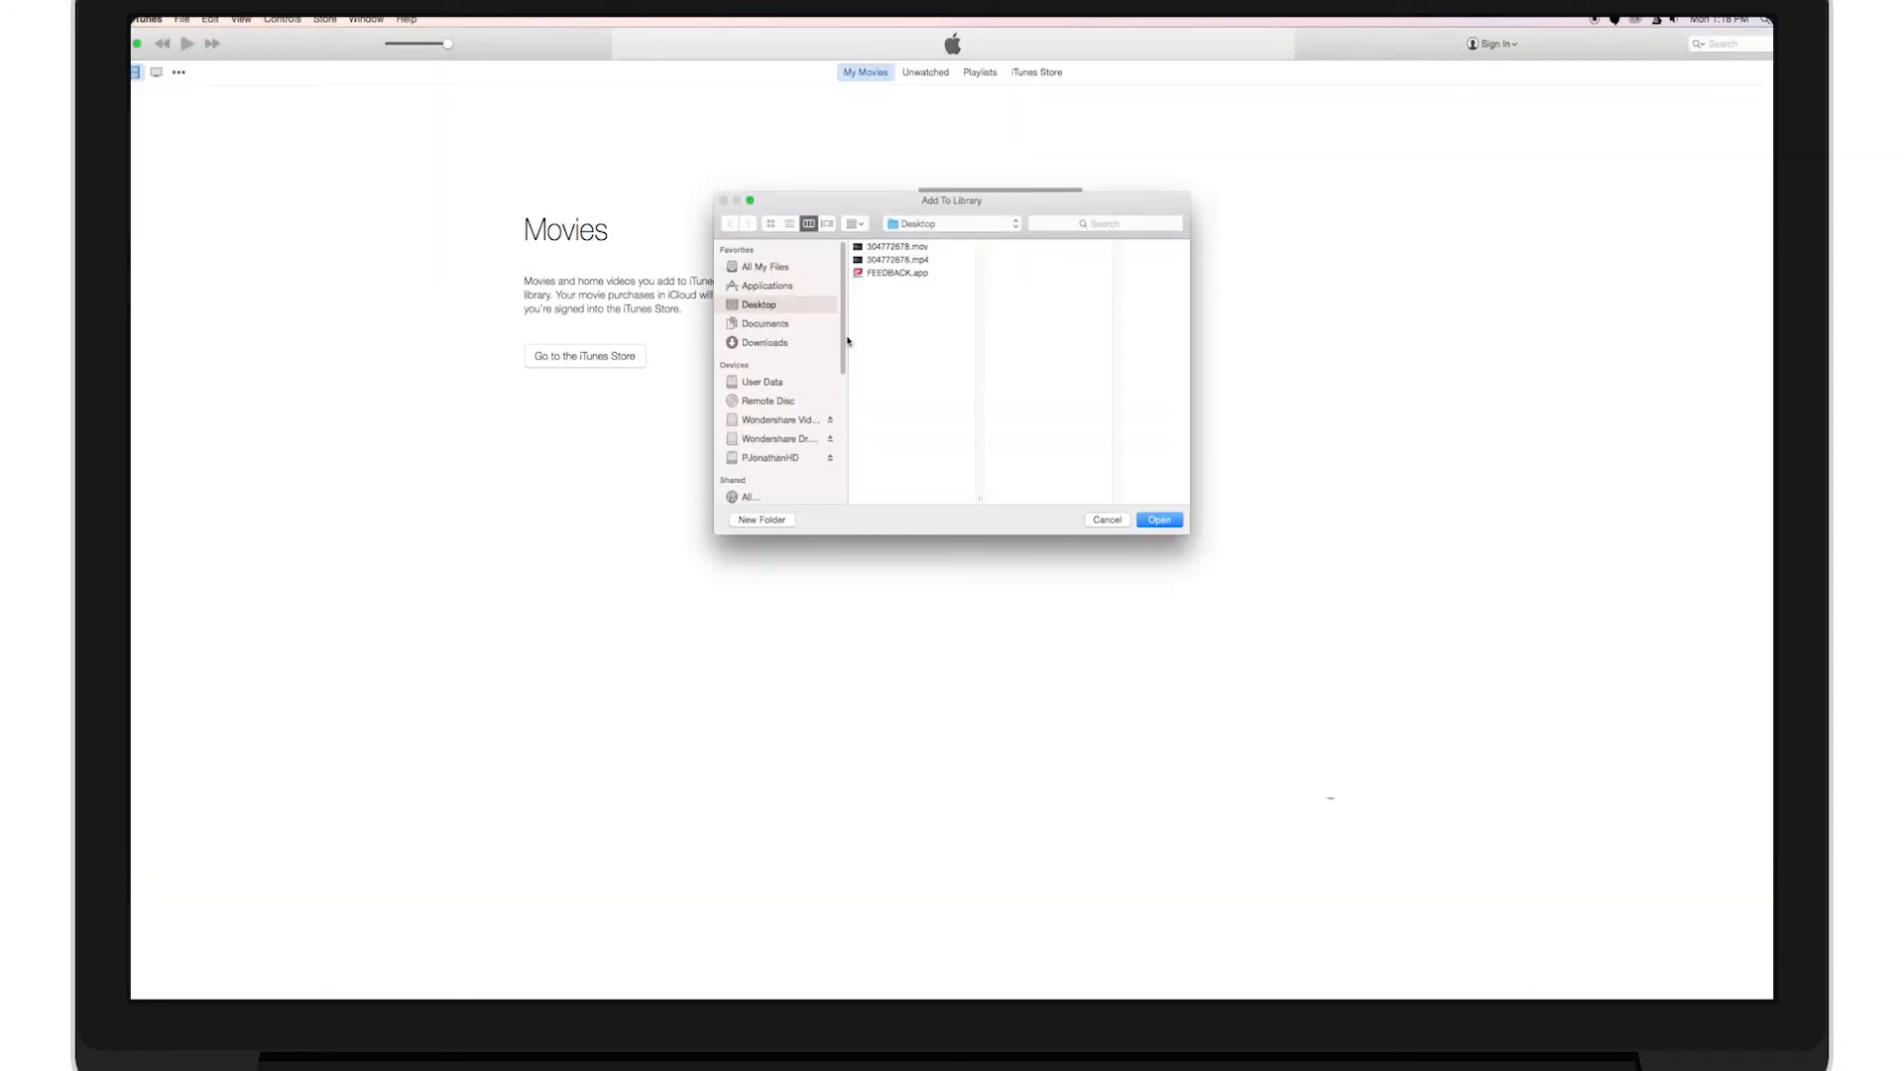
left_click(1105, 520)
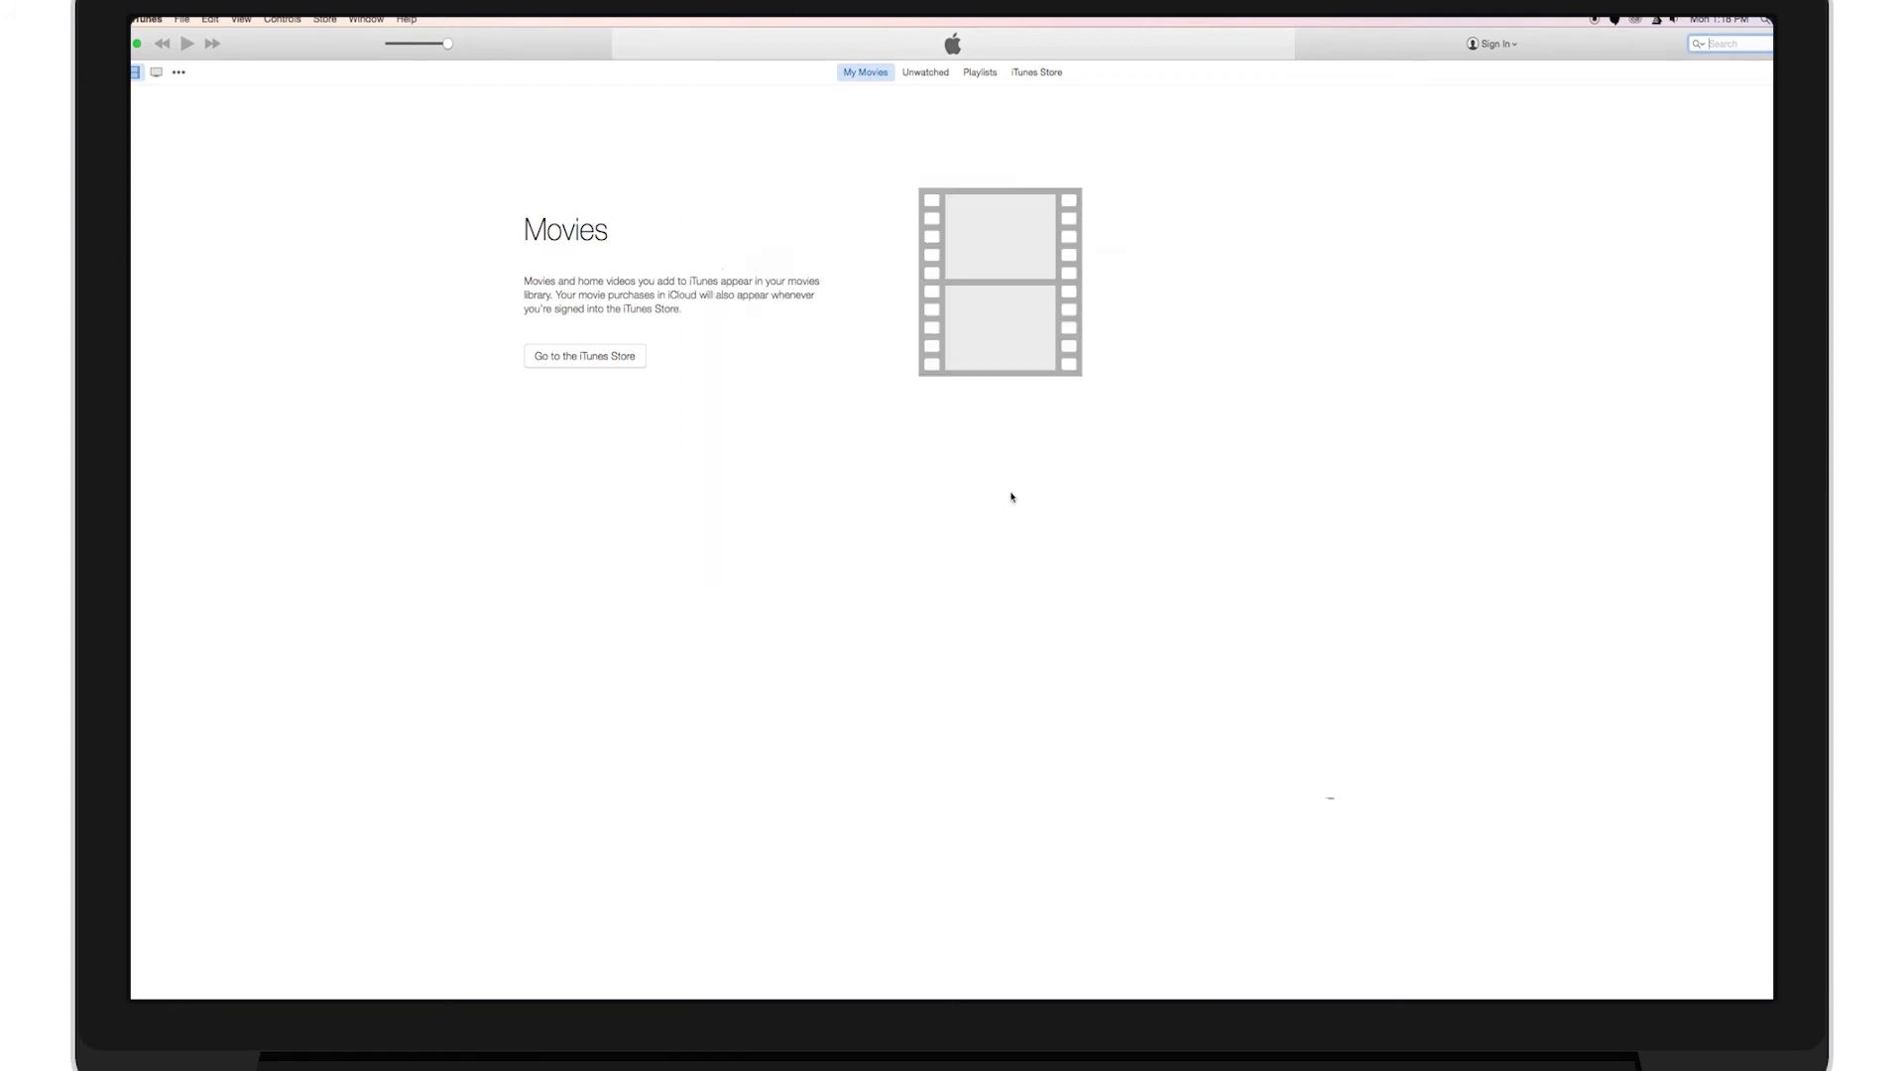